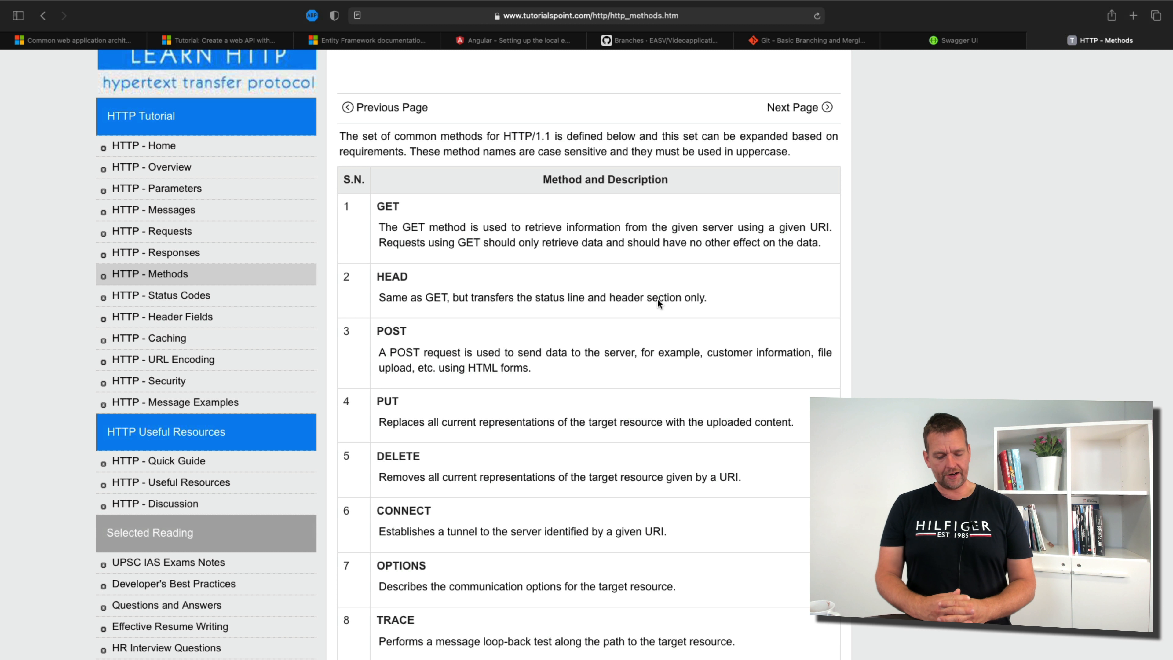
Highlight the method names, including GET and DELETE, in the tutorial's HTTP methods table
double_click(387, 206)
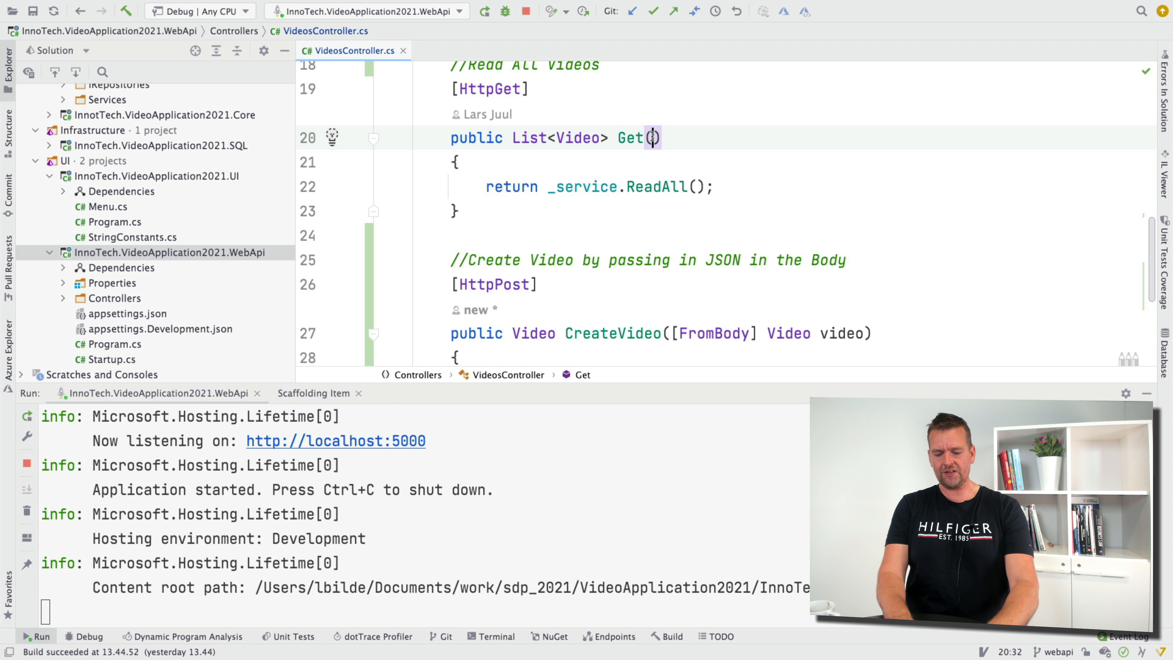
type("[From")
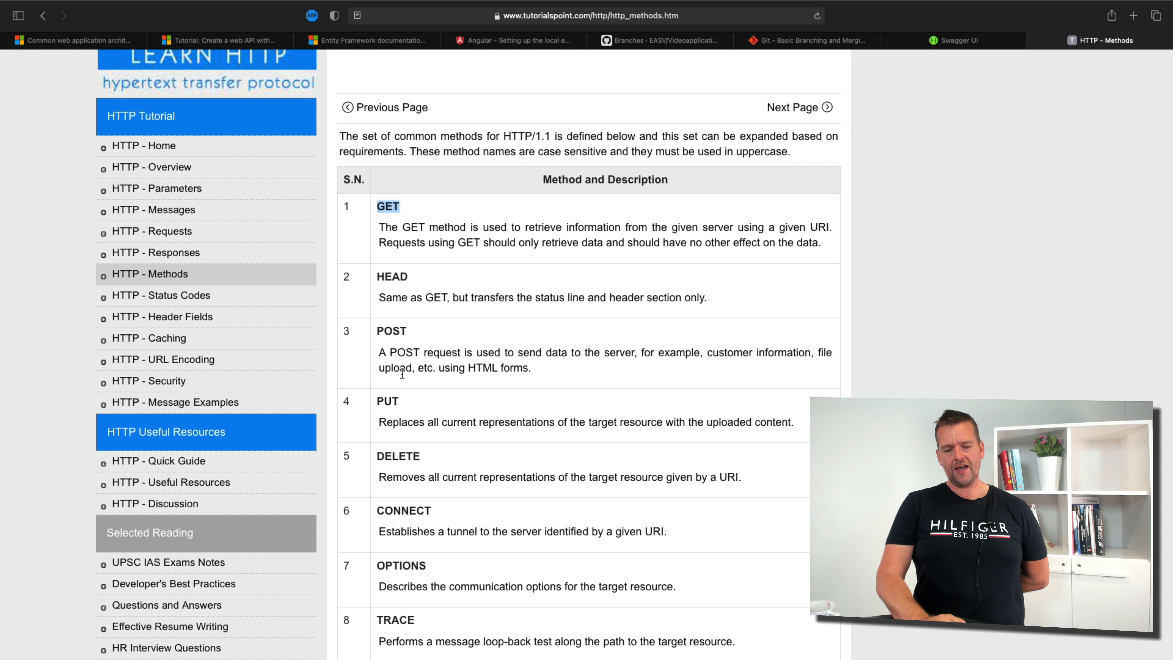
double_click(387, 401)
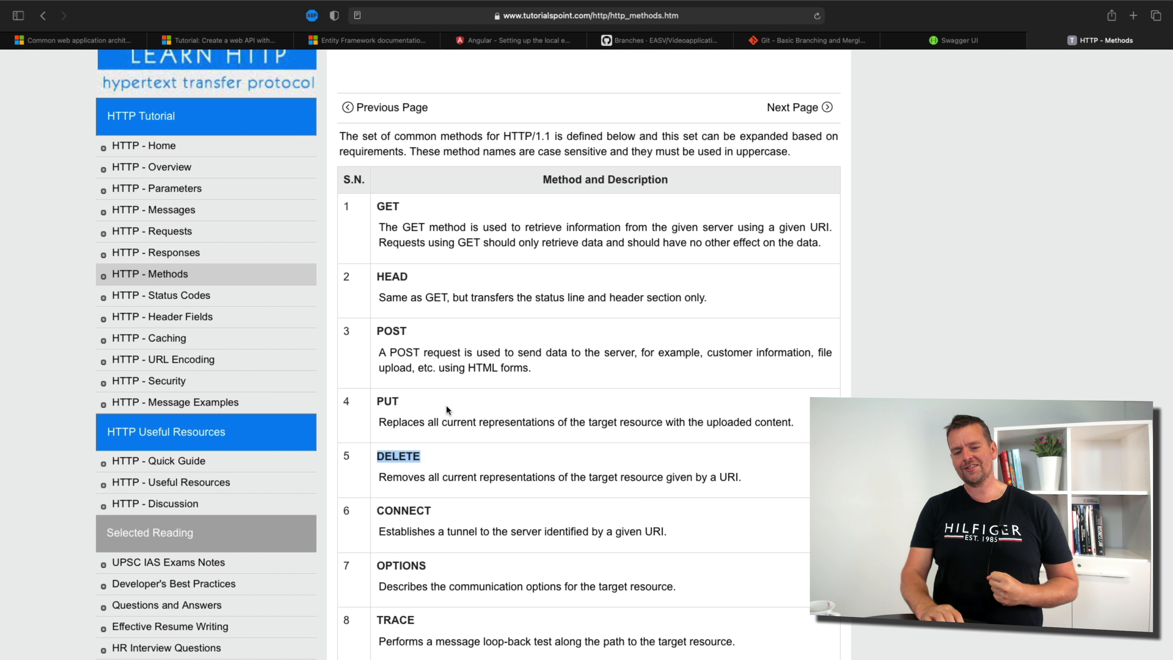
double_click(391, 331)
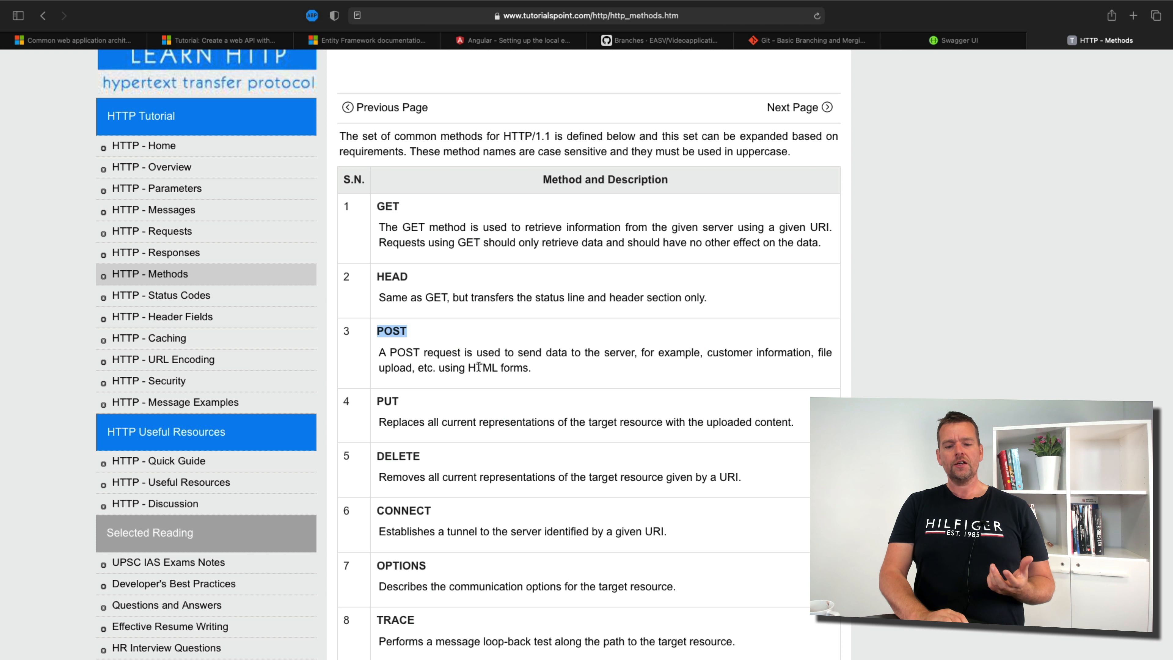
Reach the POST Method section and highlight its example XML request body
scroll("down", 3)
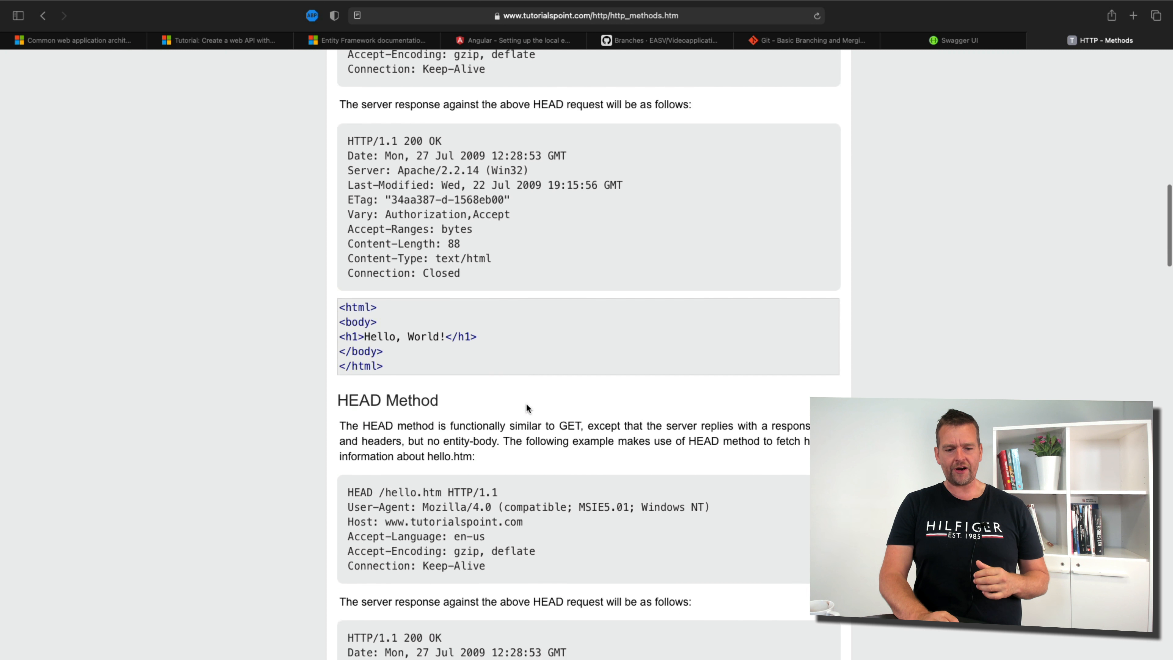
scroll("down", 3)
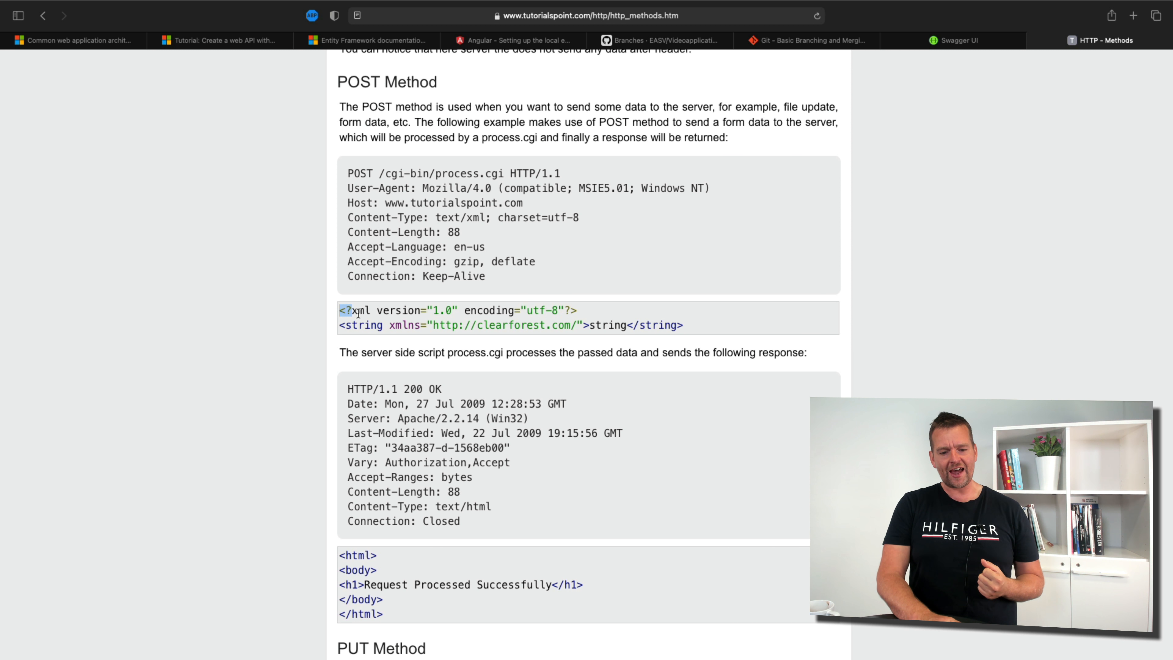
left_click_drag(340, 309, 682, 324)
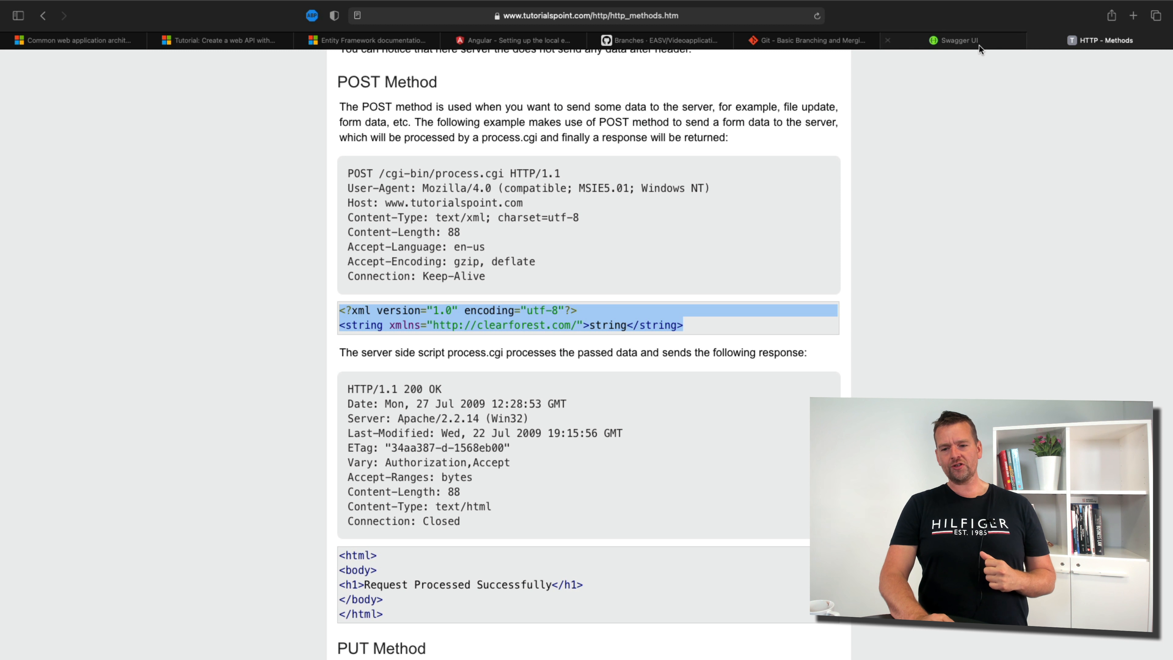
left_click(955, 40)
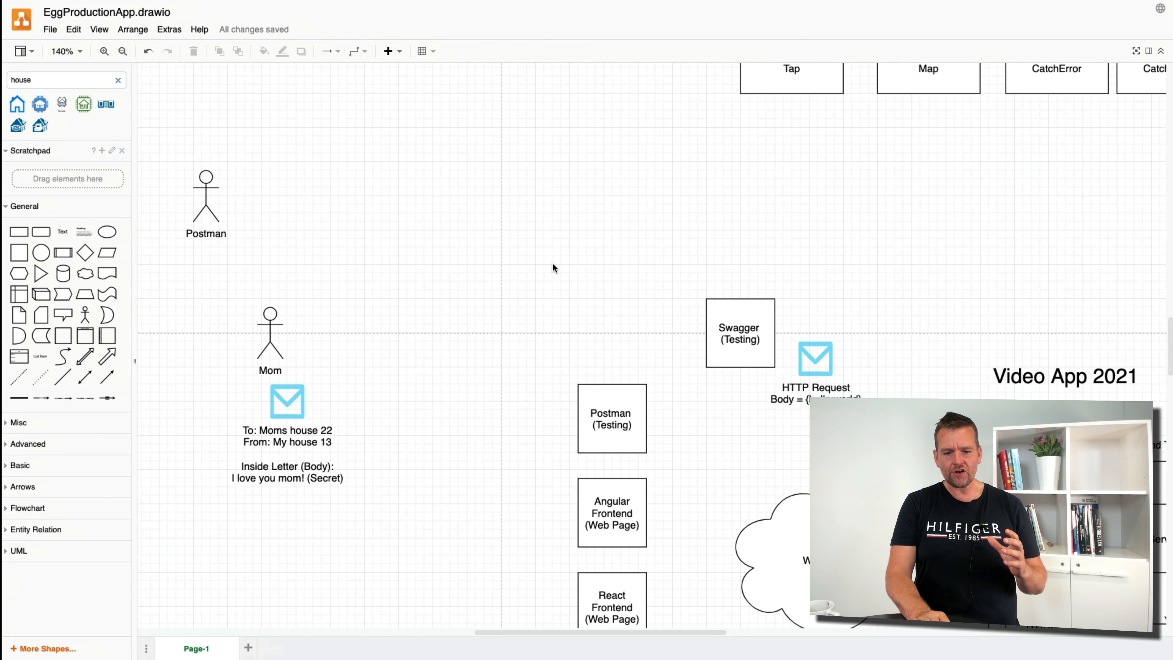
left_click(815, 359)
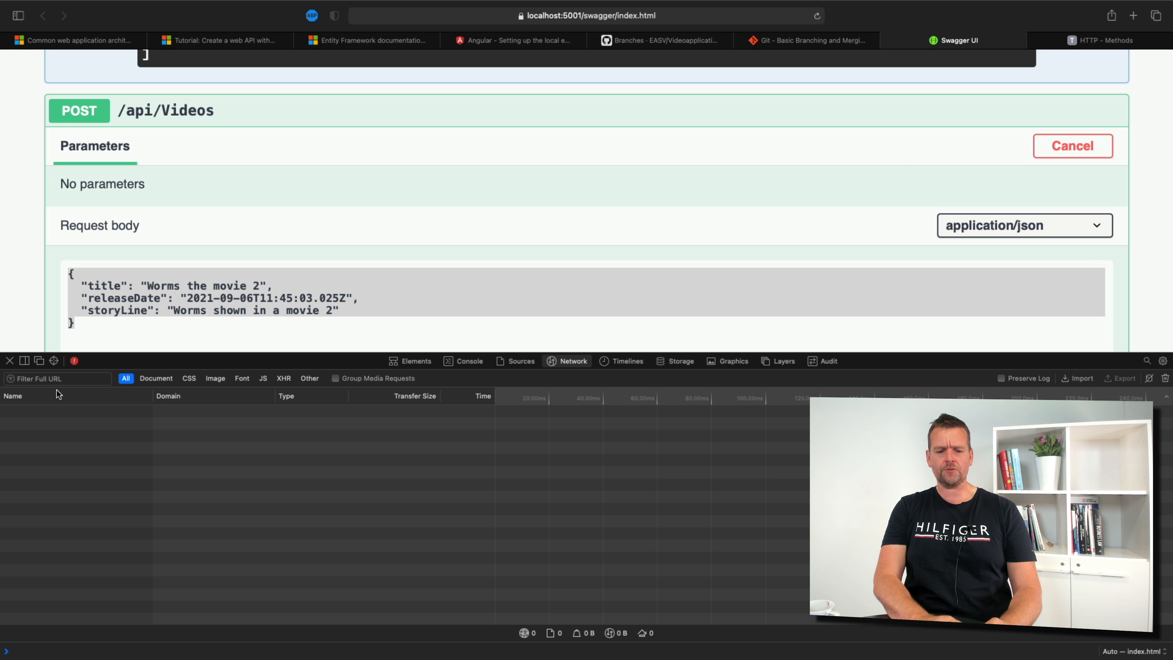
mouse_move(13, 465)
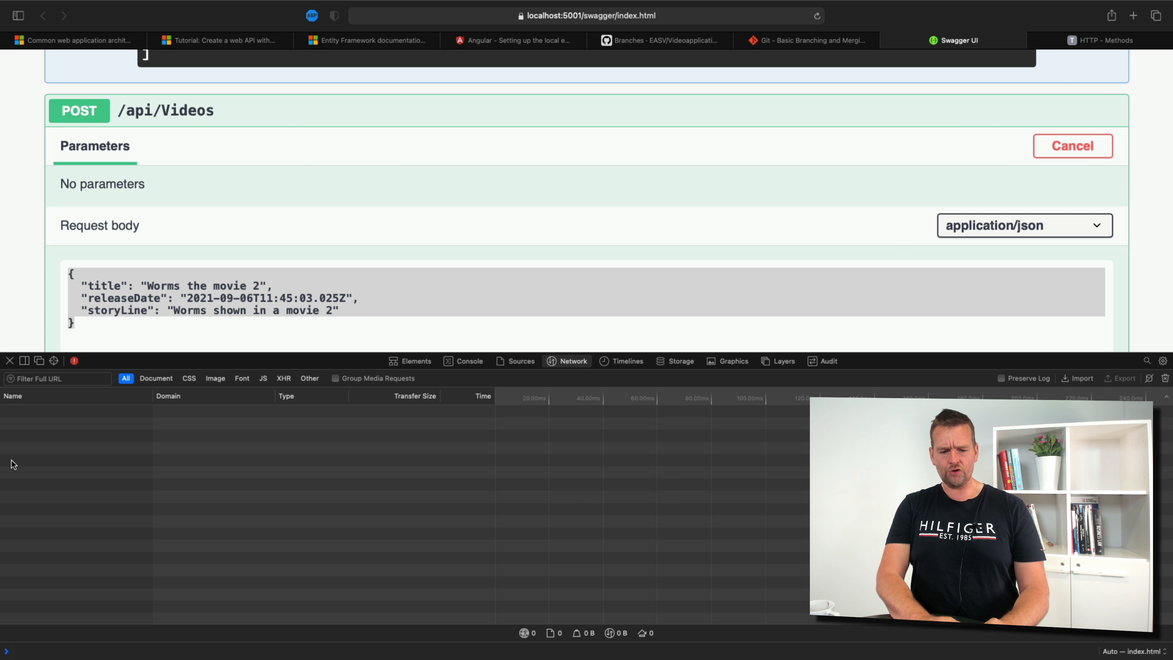
mouse_move(699, 211)
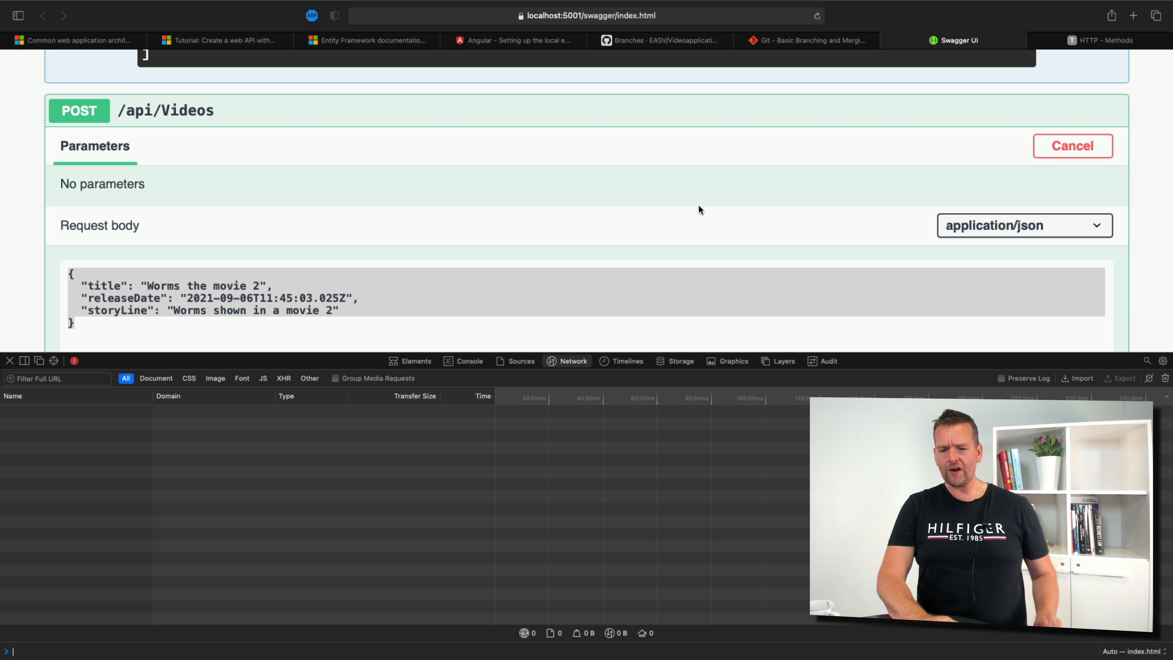
Execute the POST /api/Videos request with the 'Worms the movie 2' JSON body
scroll("down", 3)
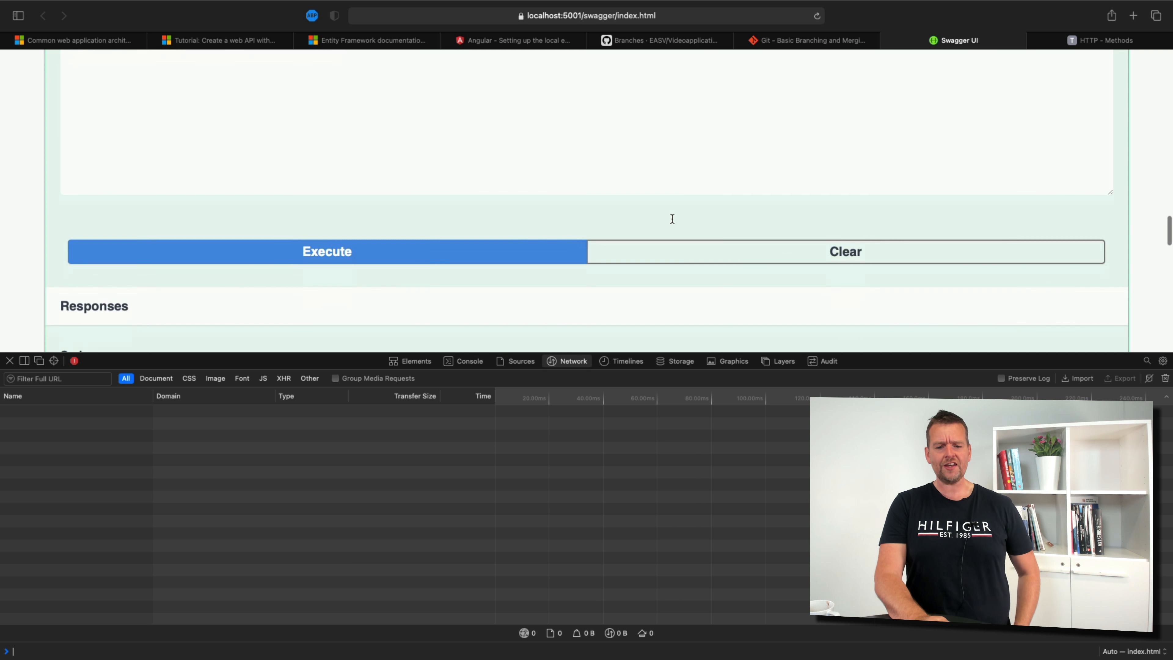
left_click(327, 251)
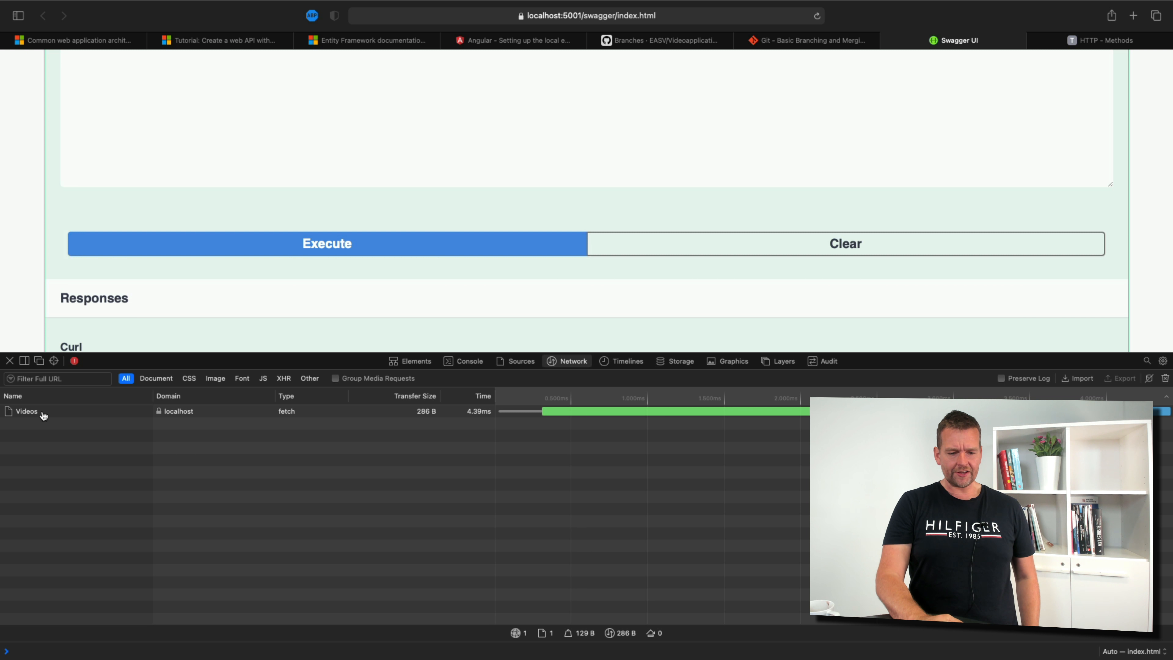
Show the captured Videos call's details and highlight its 200 OK status
left_click(26, 411)
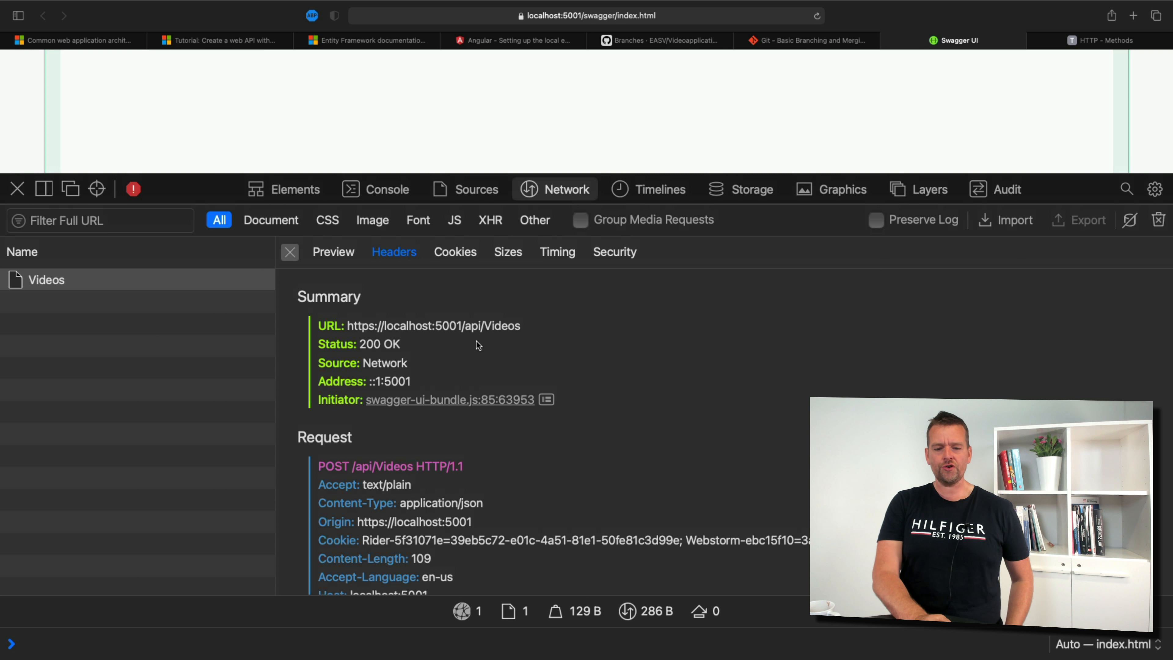
left_click_drag(347, 325, 520, 343)
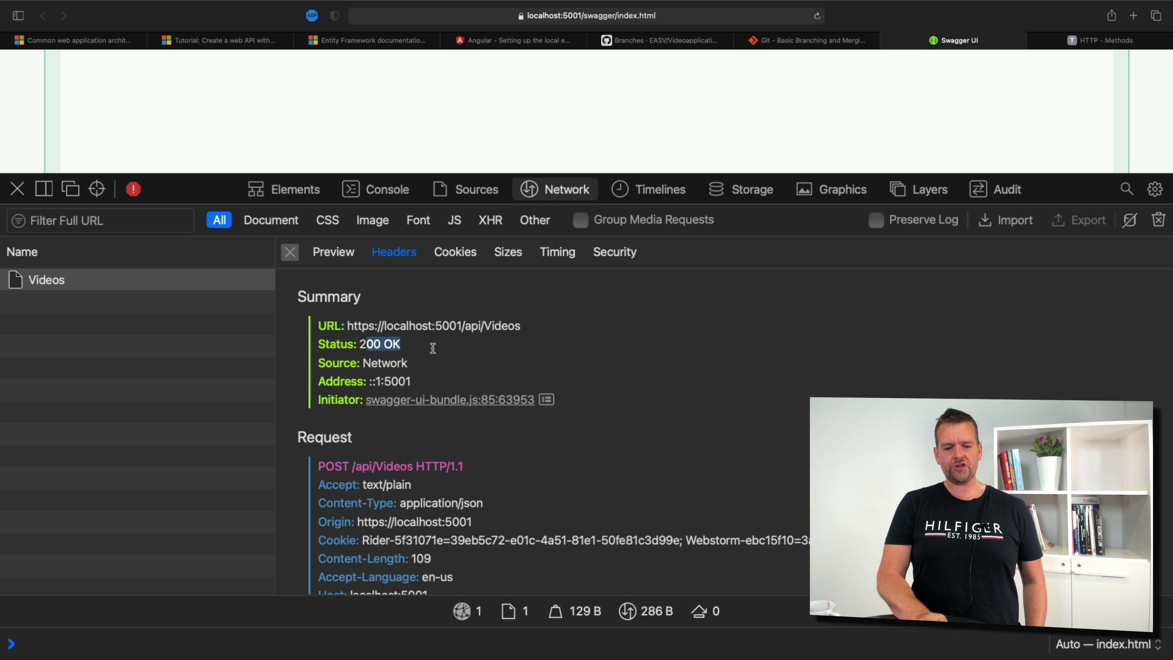
Review the request and response headers, then the request's JSON body data
scroll("down", 3)
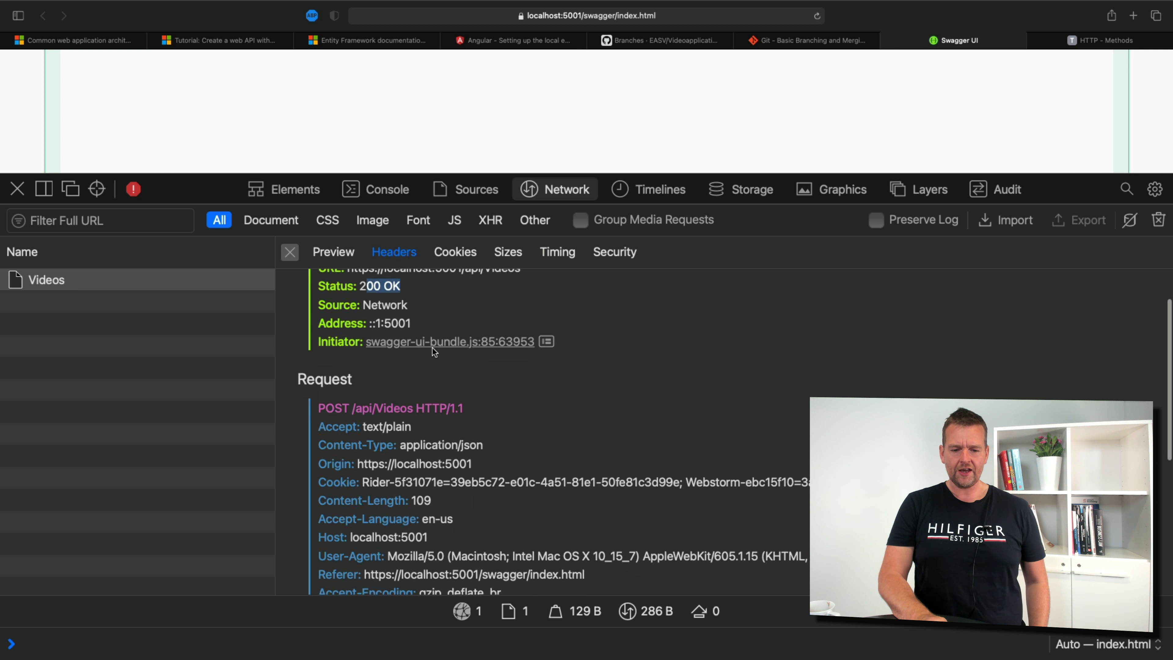
scroll("down", 3)
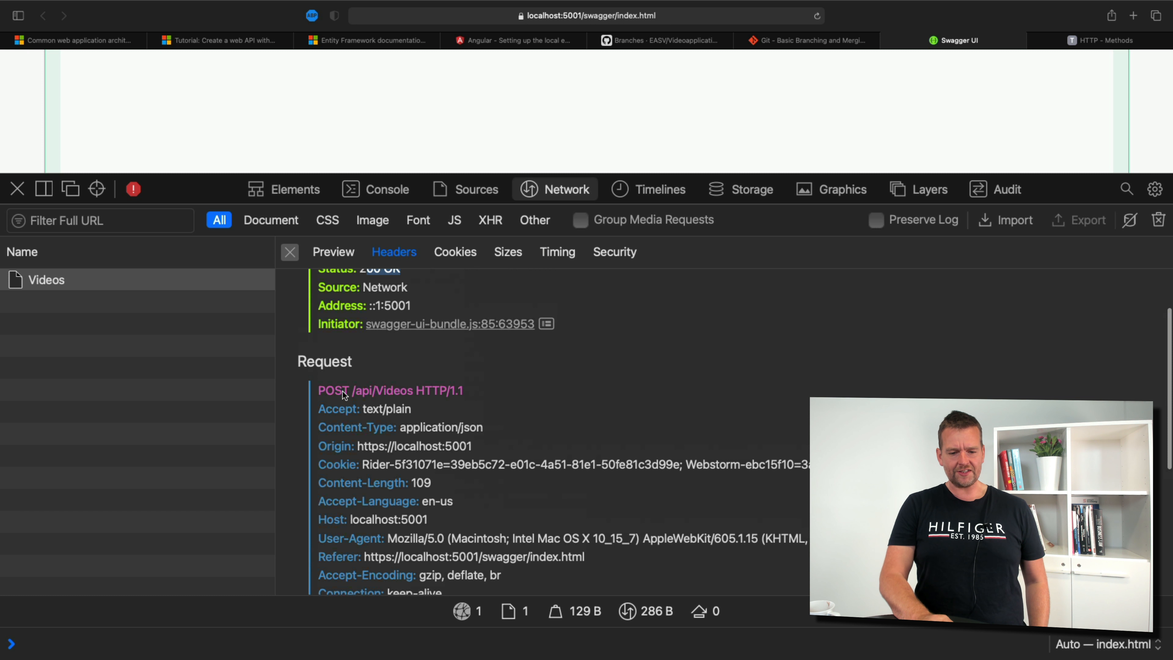
scroll("down", 3)
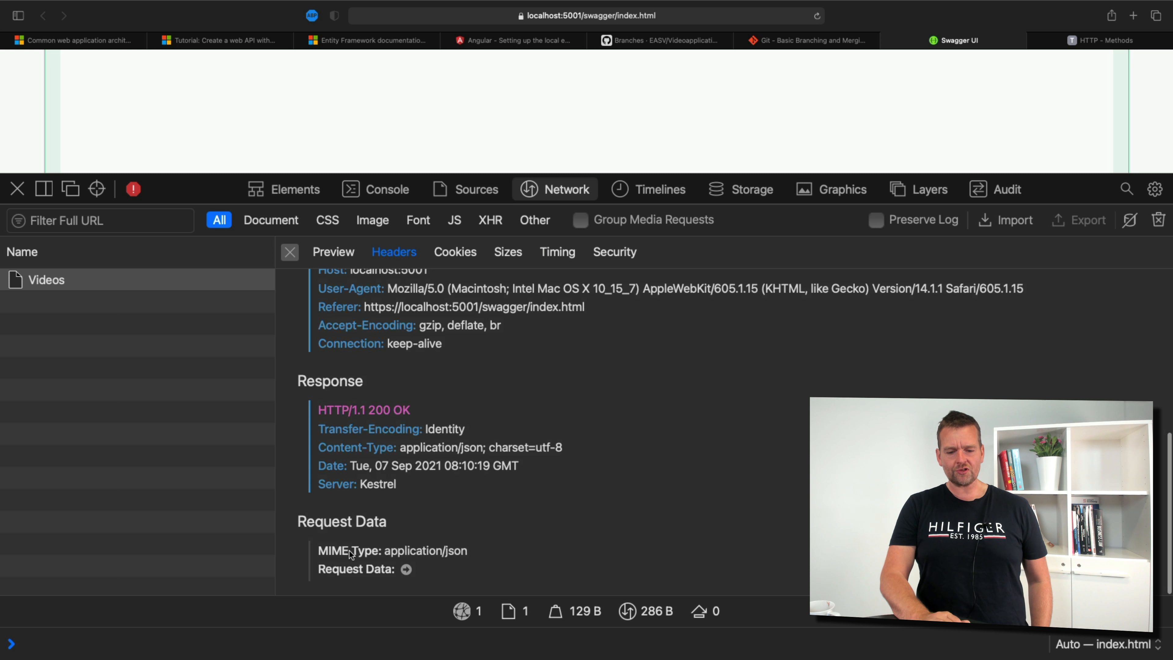
left_click(334, 251)
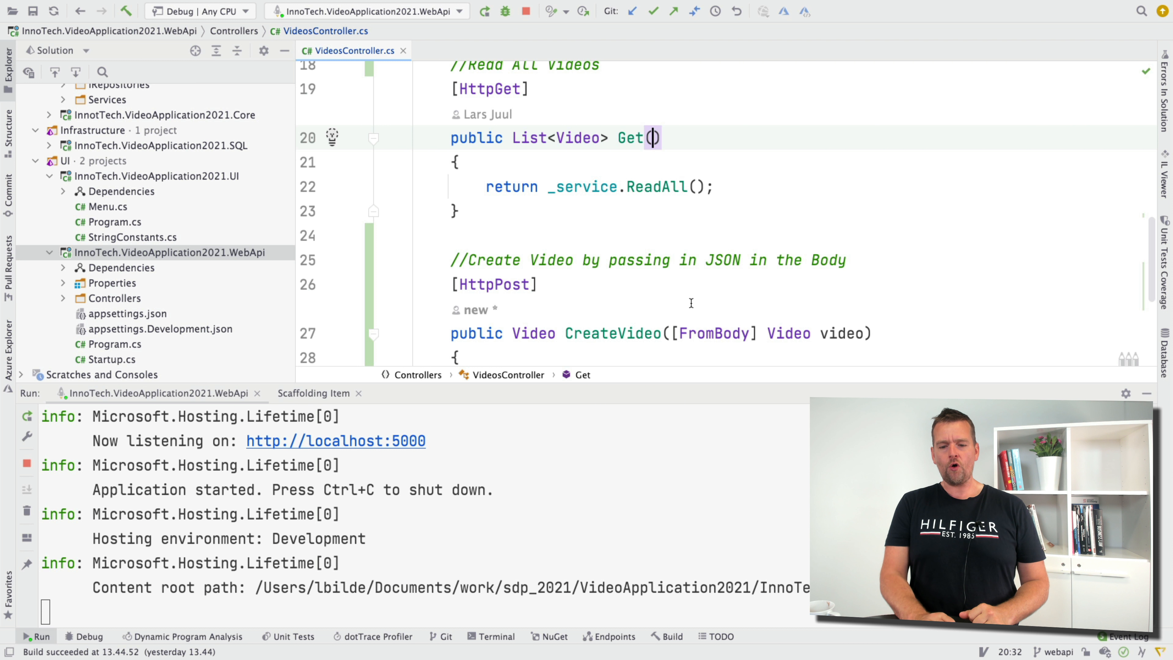
scroll("down", 3)
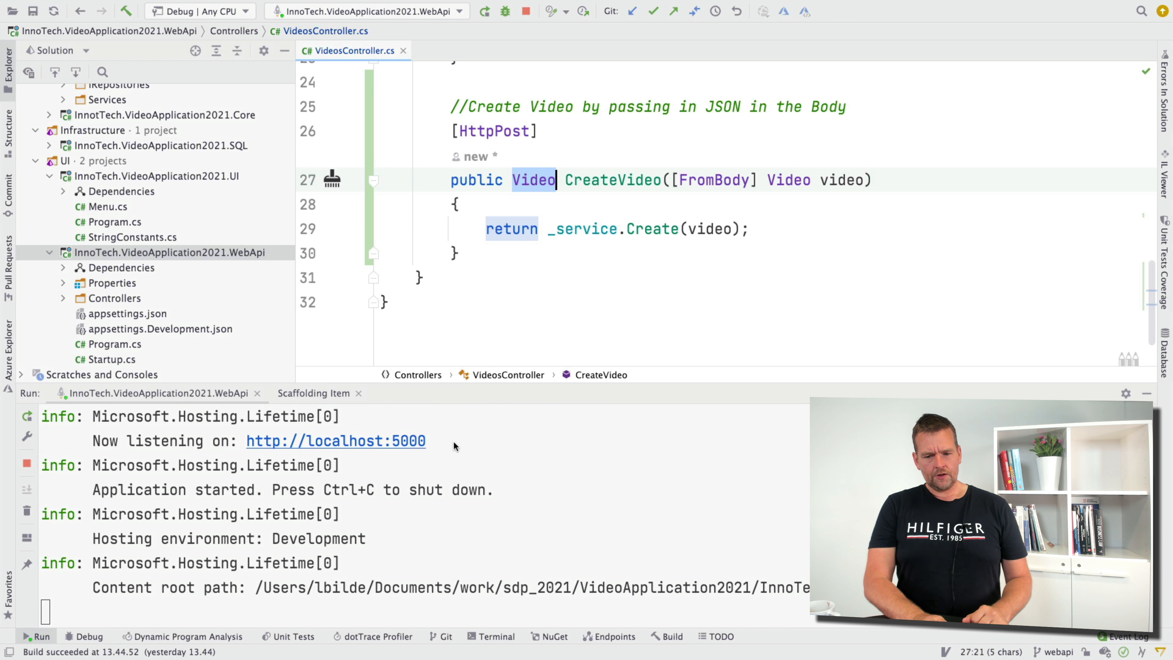
mouse_move(525, 366)
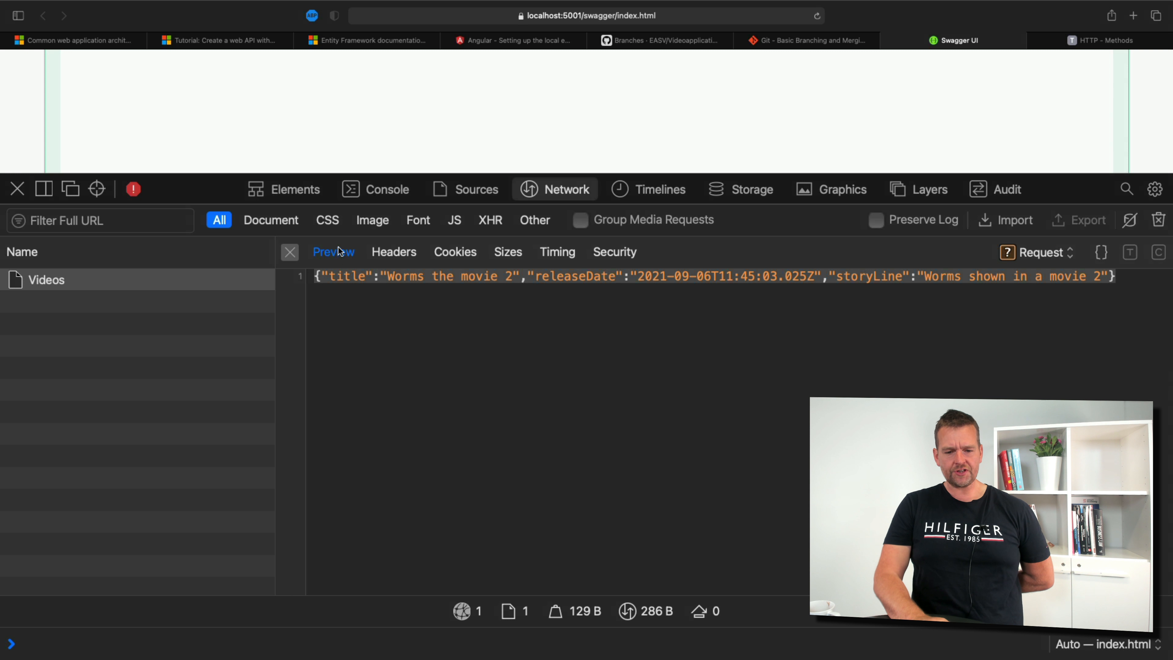
mouse_move(656, 299)
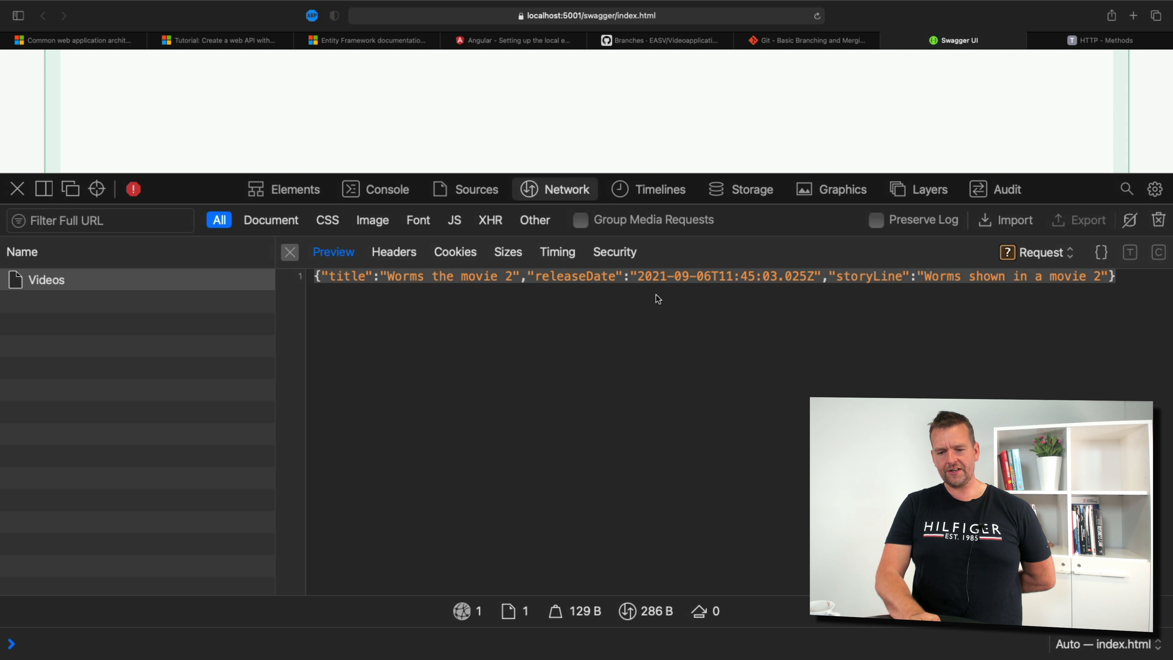
mouse_move(1061, 255)
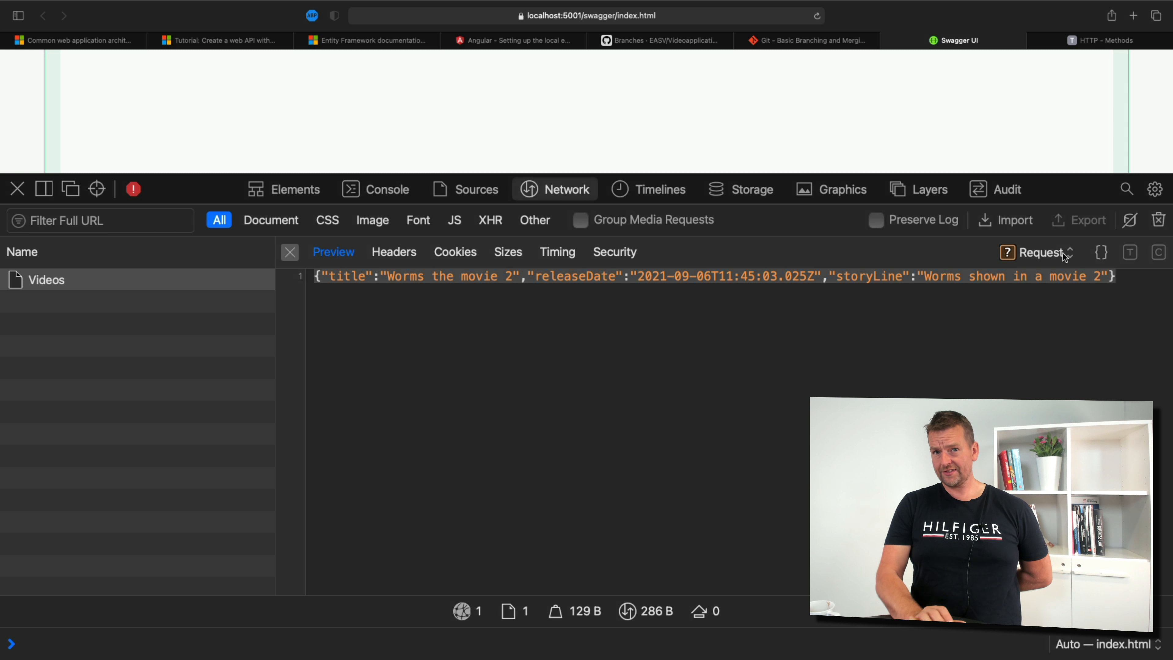
Switch the Preview from the Request body to the Response body
left_click(1040, 253)
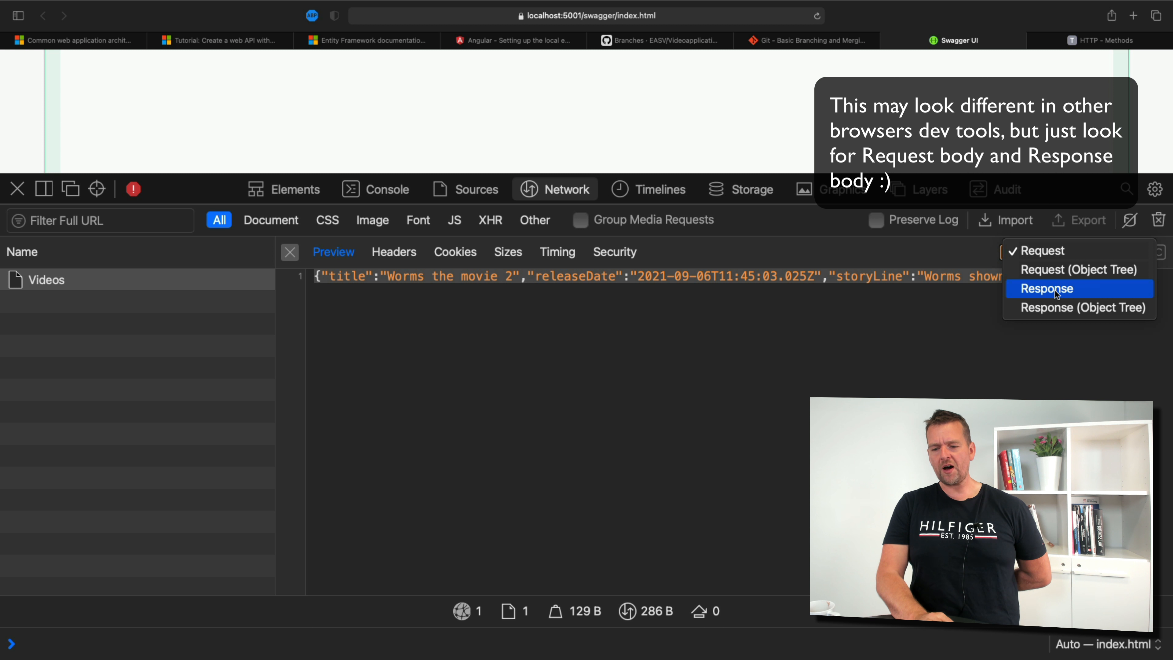
left_click(1047, 288)
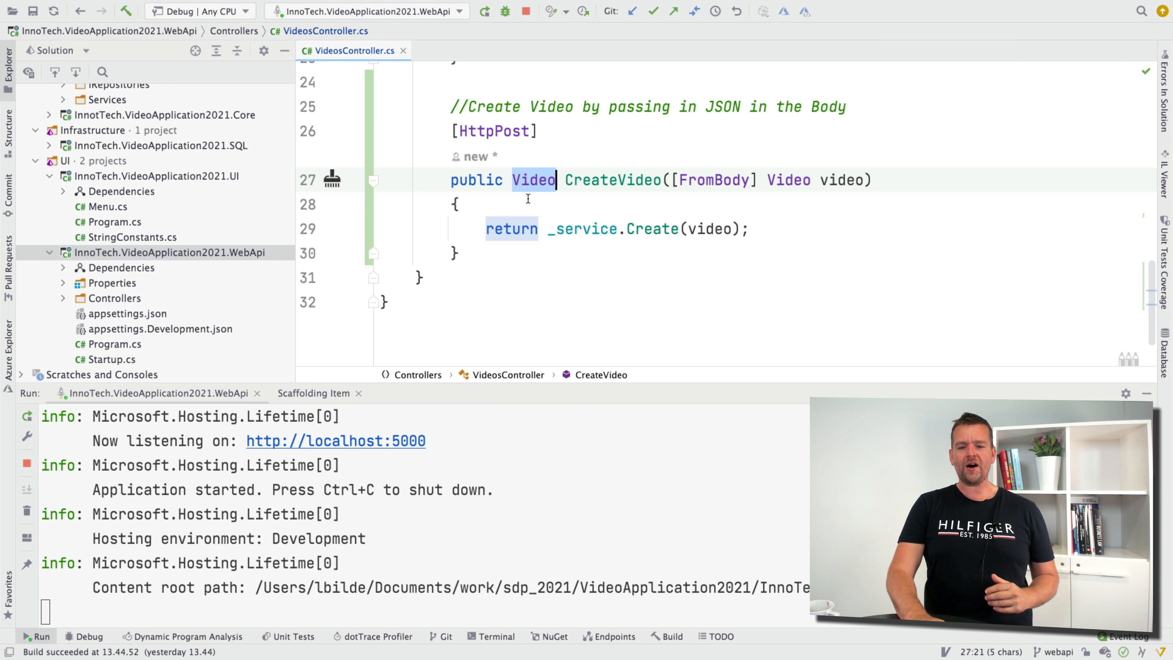
mouse_move(546, 195)
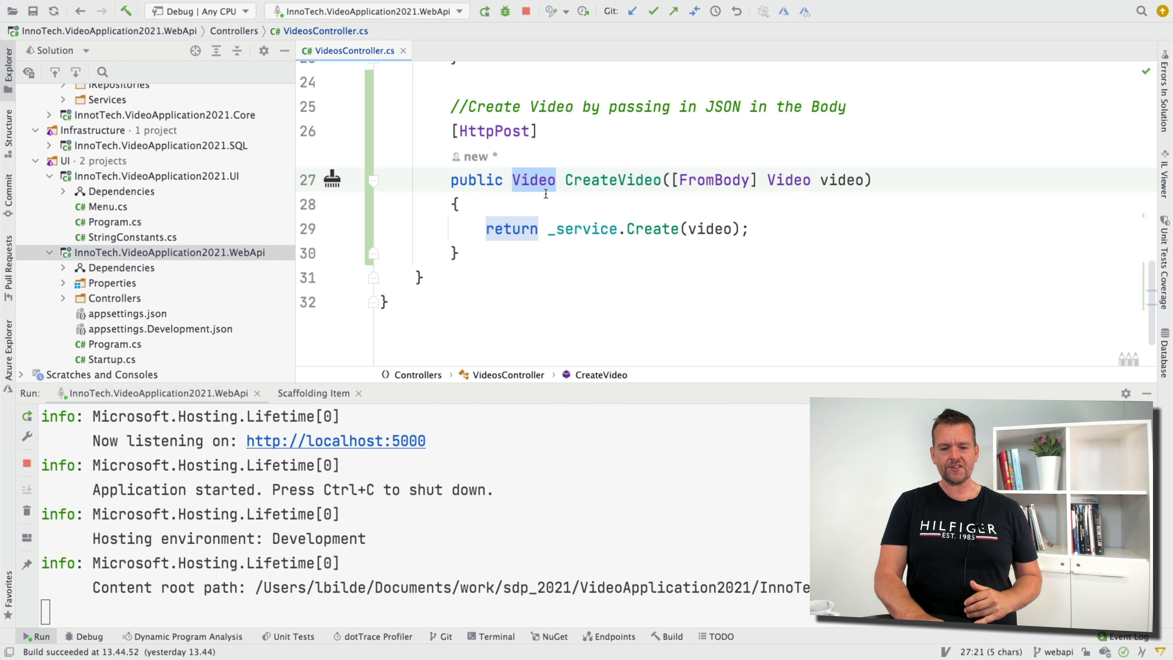